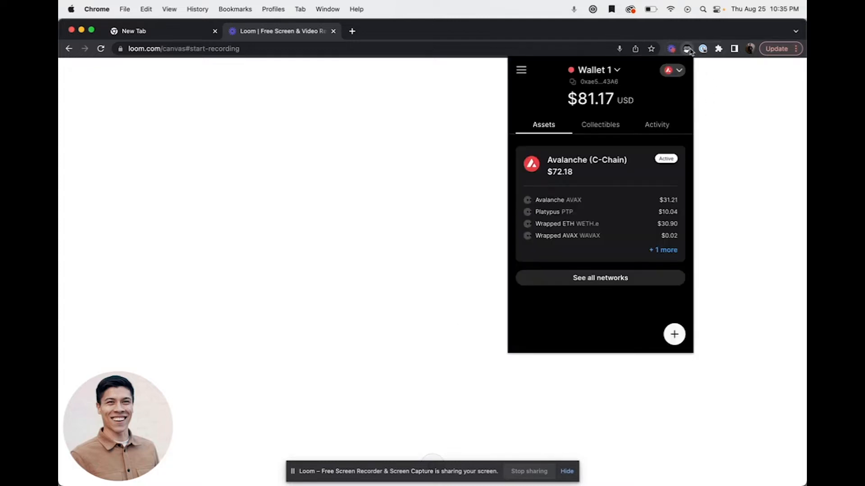
# - Show the full Networks list from the wallet home screen
pyautogui.click(600, 277)
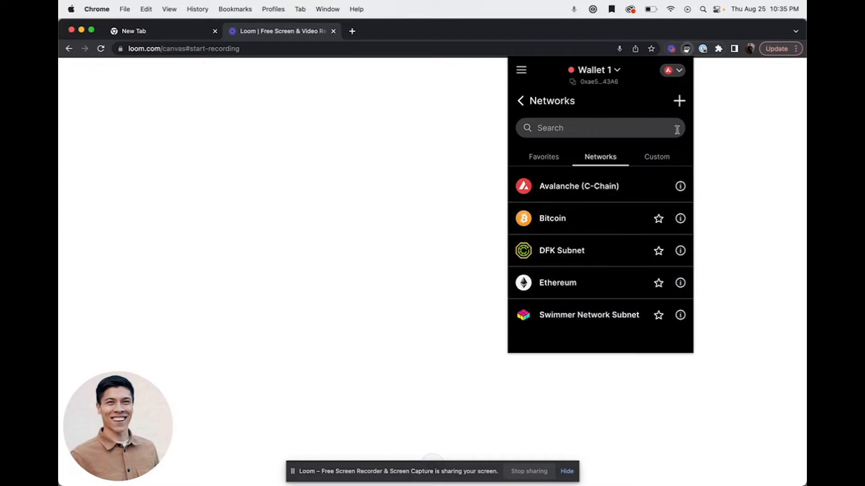
# - Fill the Add Network form with Polygon name, polygon-rpc.com RPC, chain ID 137, MATIC symbol and PolygonScan explorer
pyautogui.click(679, 101)
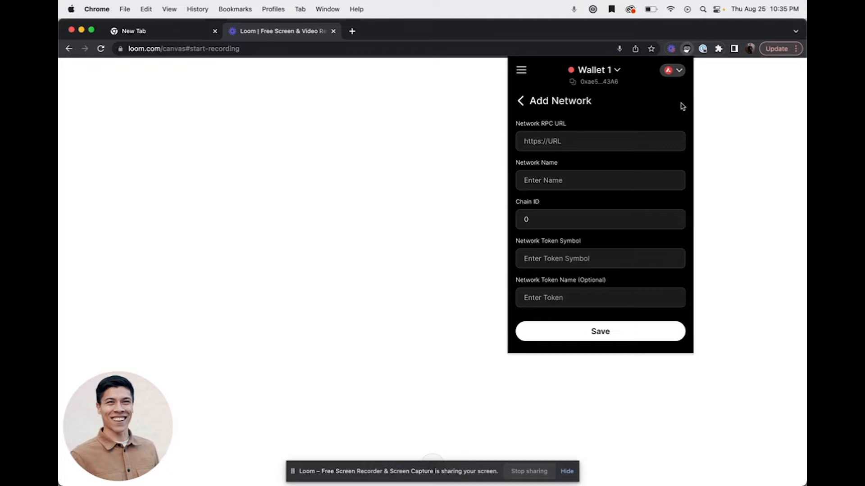
pyautogui.scroll(-3)
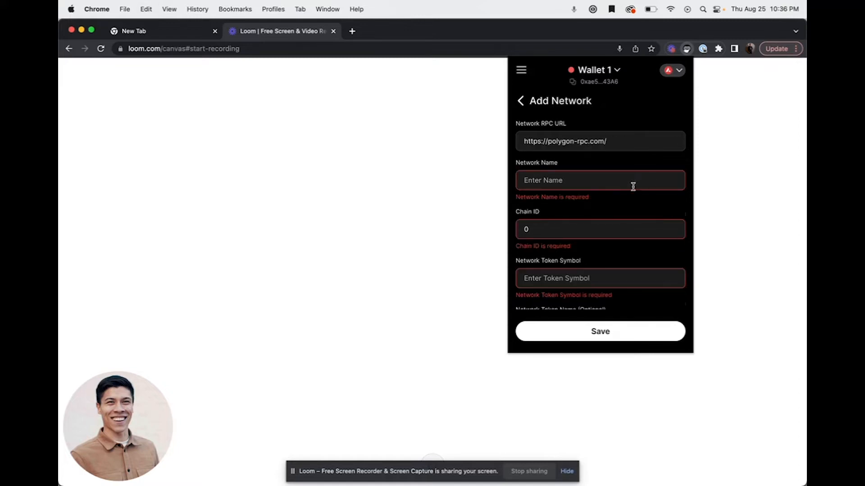
pyautogui.write('Polygon Network')
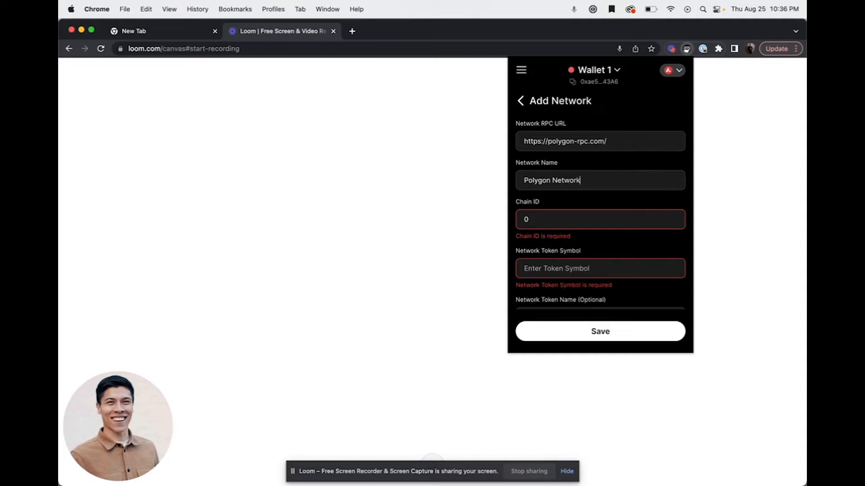
pyautogui.write('137')
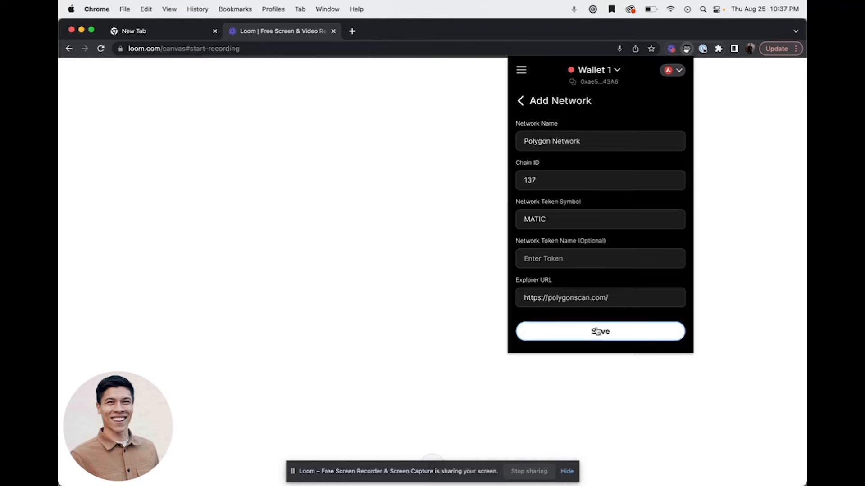
# - Save Polygon Network as a custom network and return to the wallet home page
pyautogui.click(599, 332)
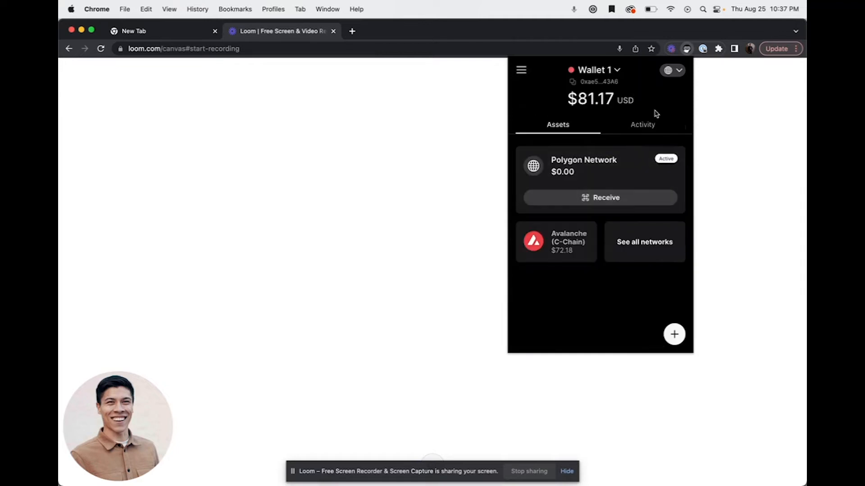
pyautogui.moveTo(608, 177)
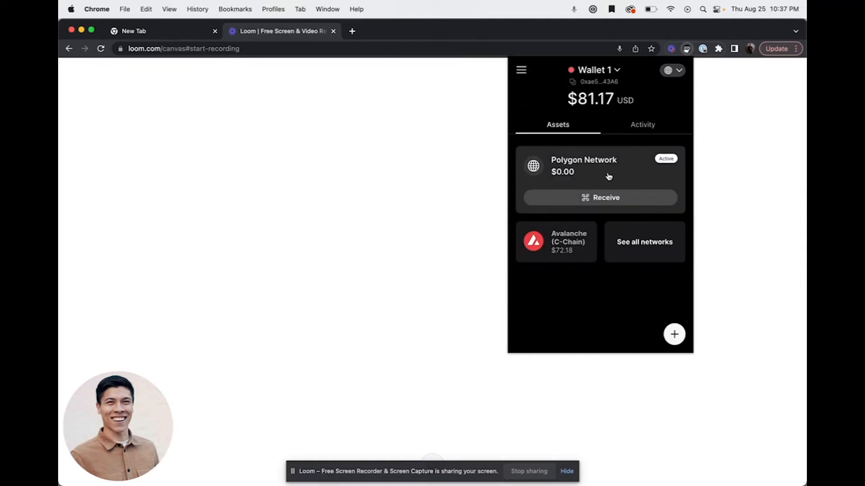
pyautogui.moveTo(640, 181)
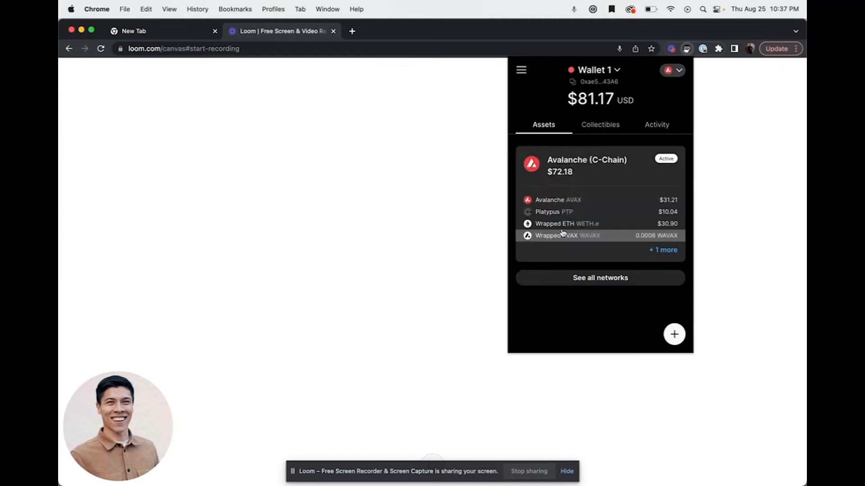
pyautogui.moveTo(607, 235)
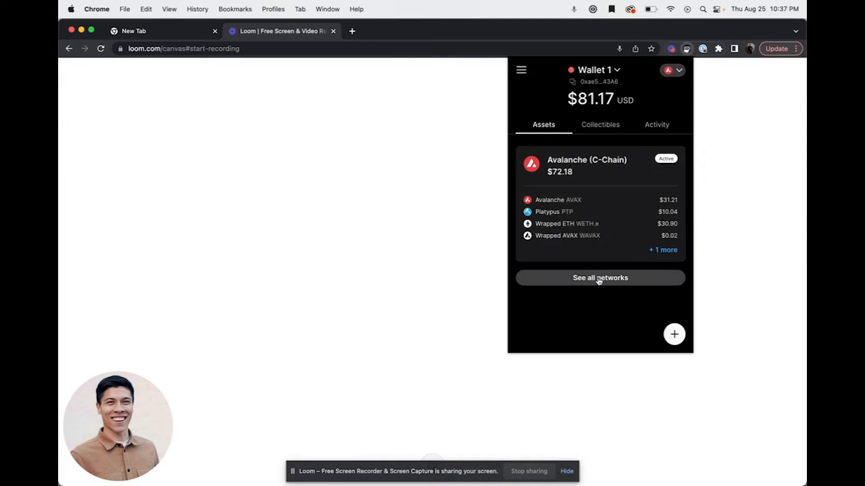
# - Star Bitcoin in the Networks list so Bitcoin and Polygon appear as home-page tiles
pyautogui.click(600, 278)
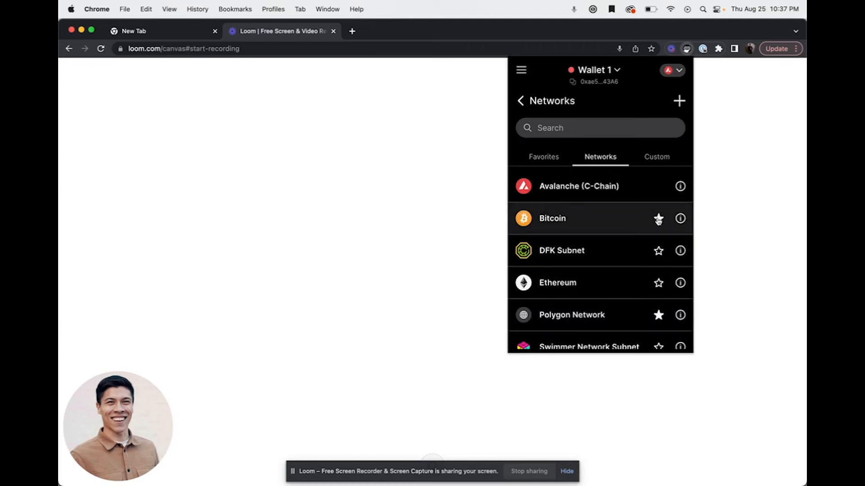
pyautogui.click(542, 157)
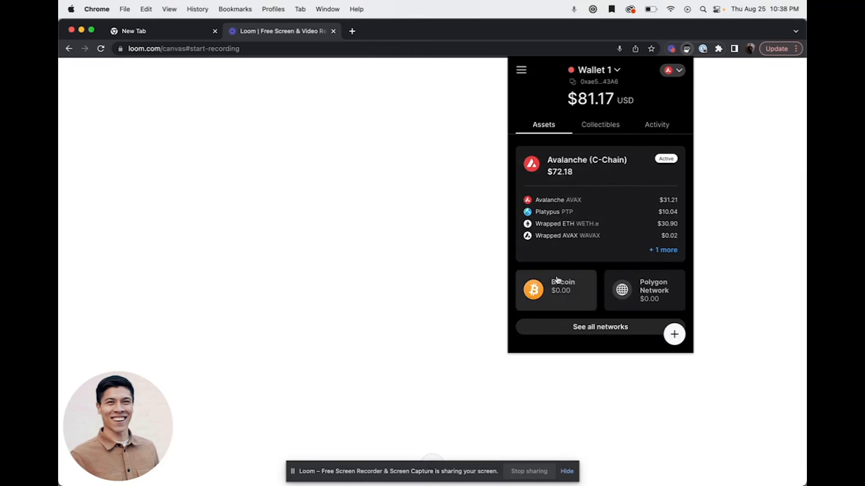
pyautogui.moveTo(595, 277)
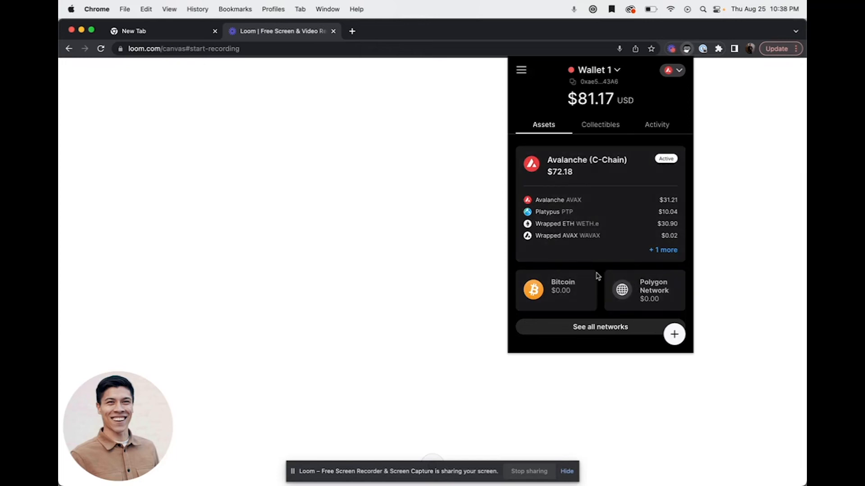
pyautogui.moveTo(600, 276)
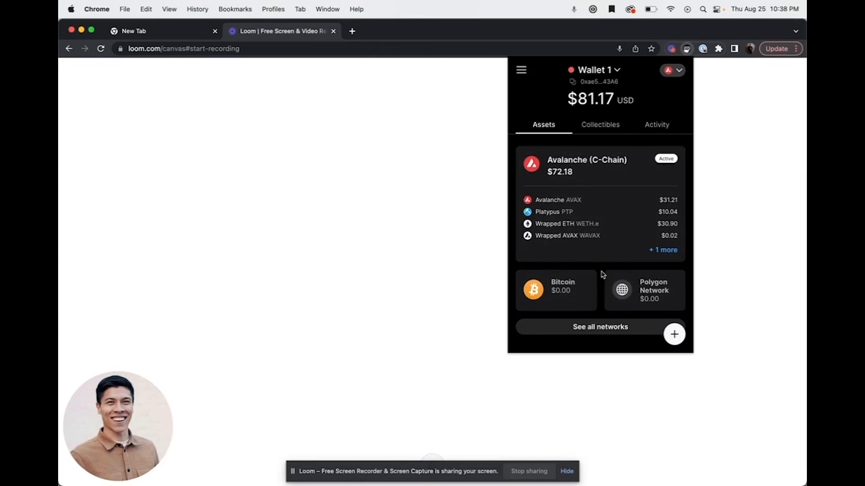